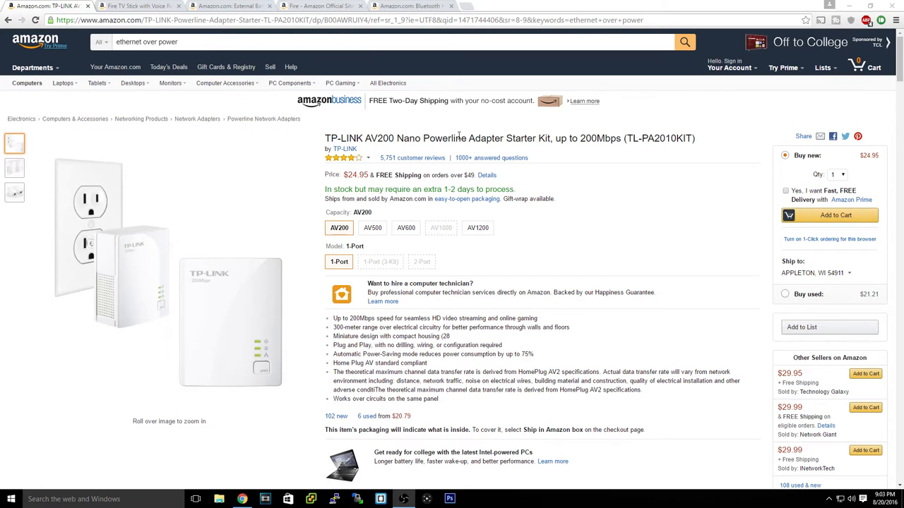
mouse_move(685, 117)
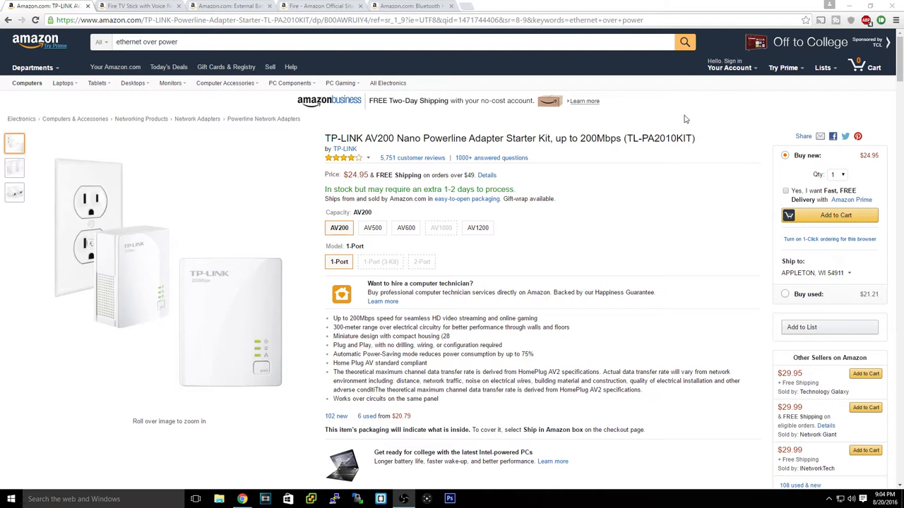
mouse_move(690, 151)
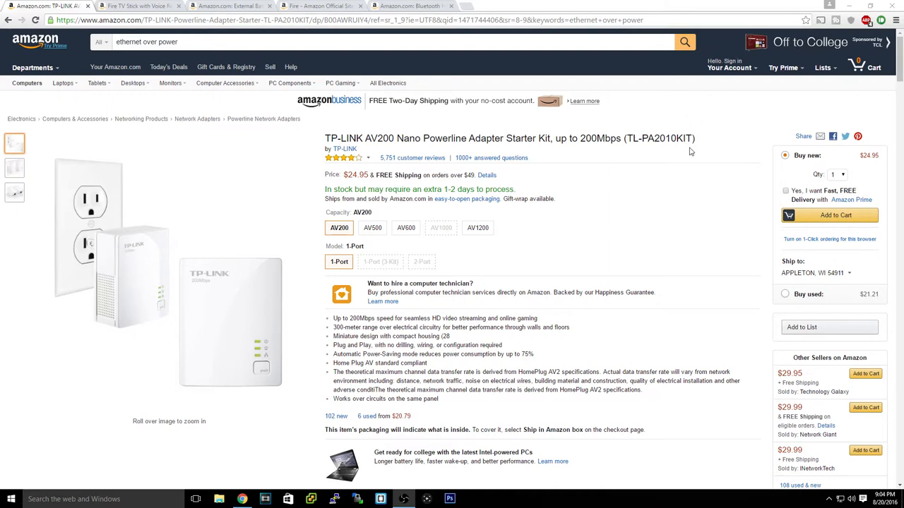
mouse_move(680, 163)
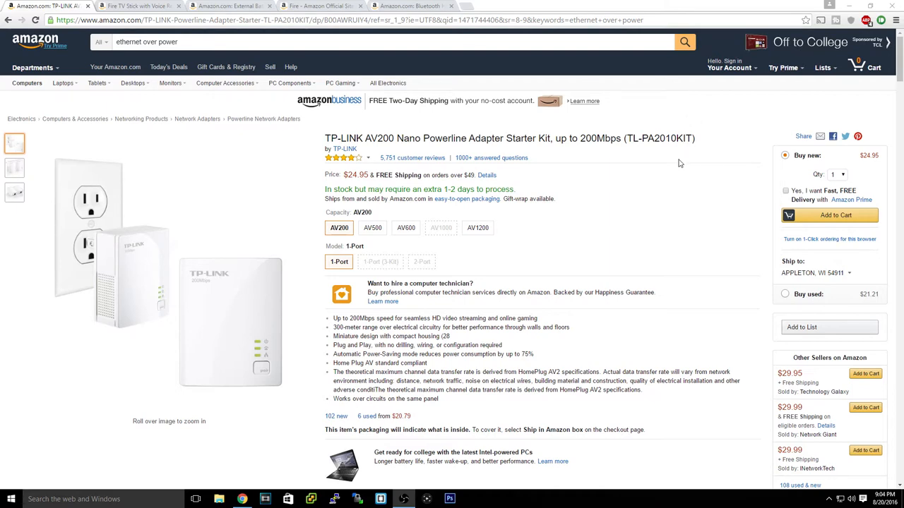
mouse_move(593, 333)
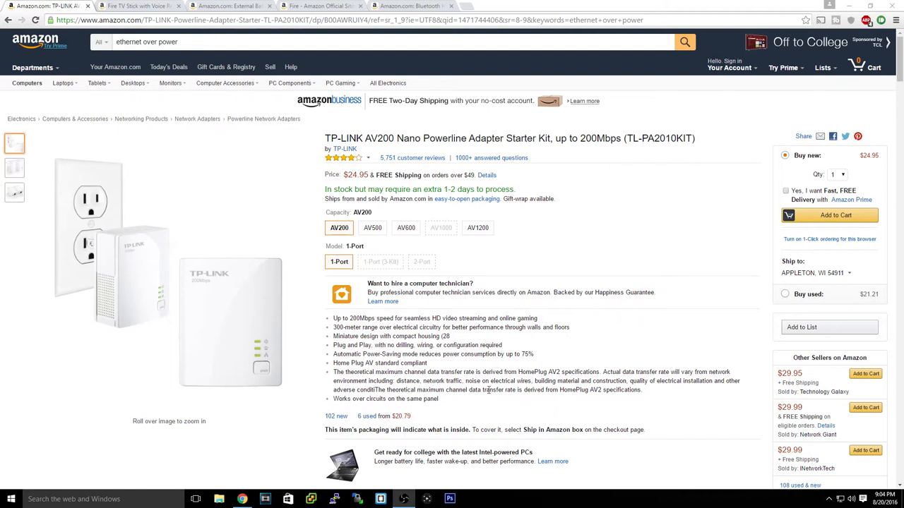
mouse_move(609, 332)
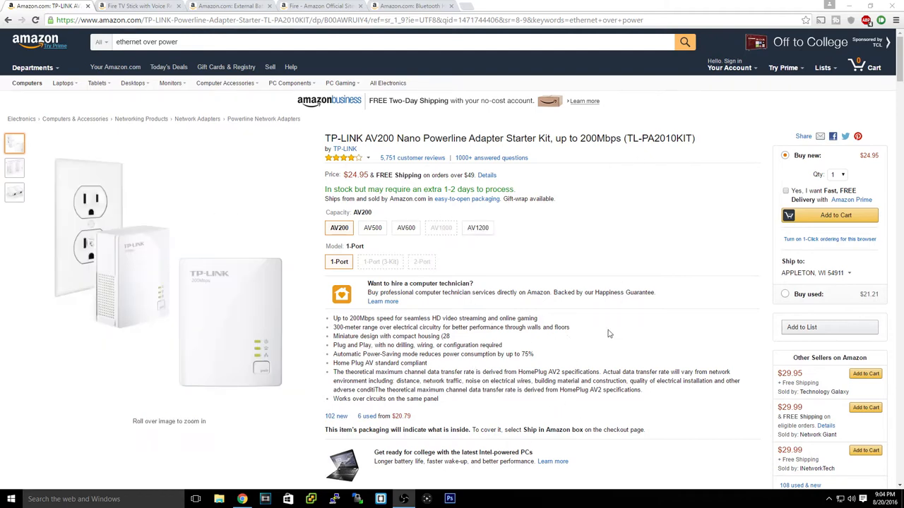
mouse_move(617, 270)
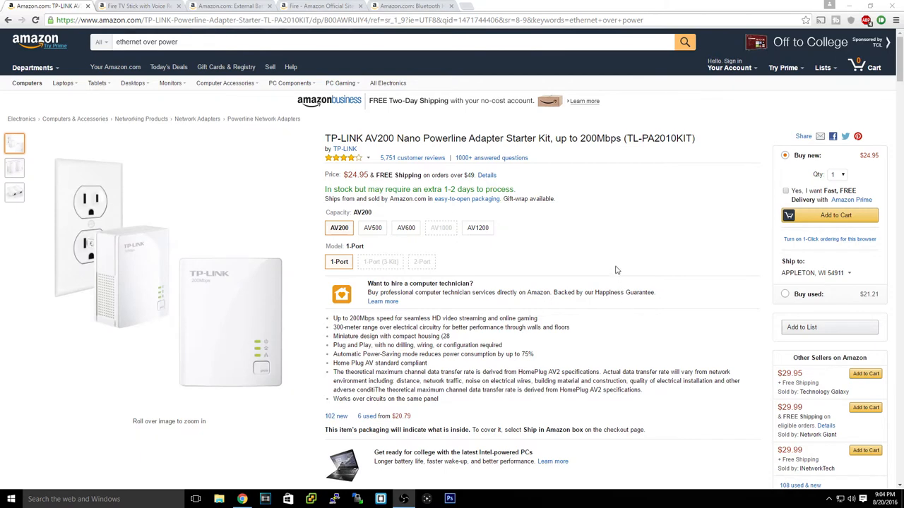
mouse_move(617, 248)
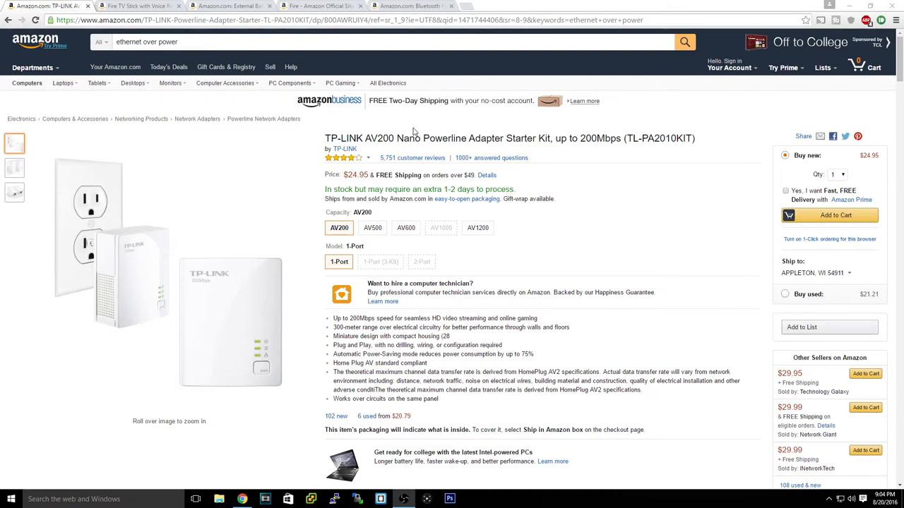
mouse_move(134, 316)
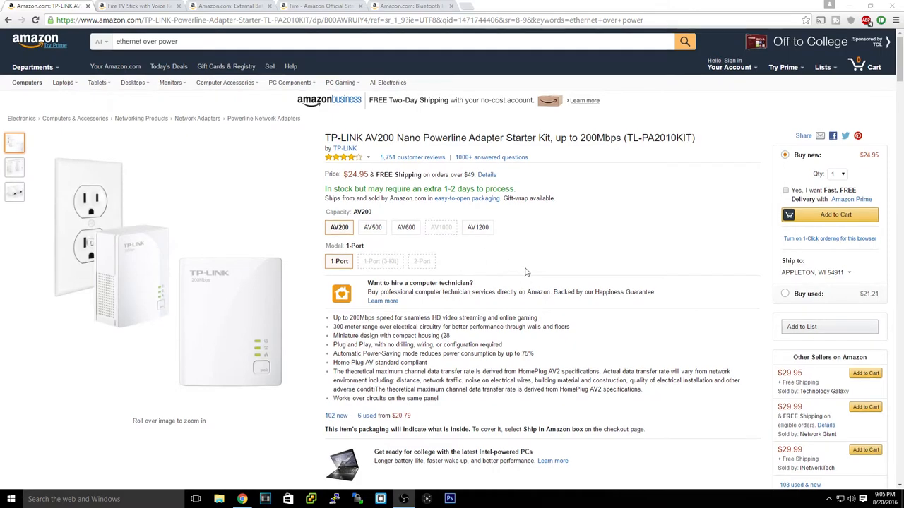
Bring up the Fire TV Stick with Voice Remote product page
scroll("down", 3)
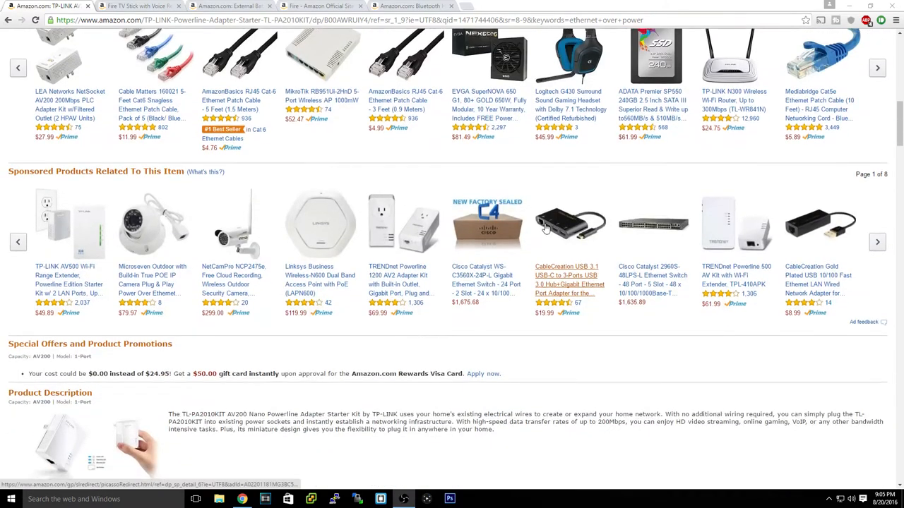
scroll("down", 3)
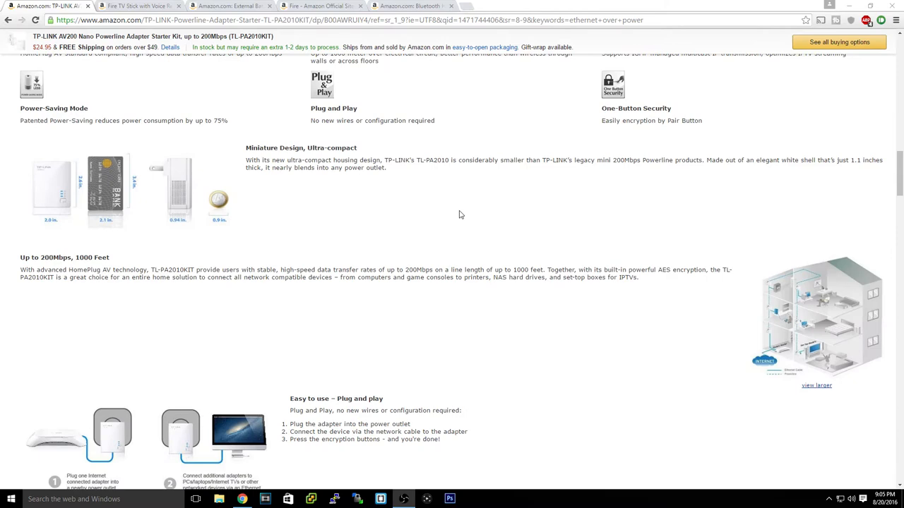
scroll("down", 3)
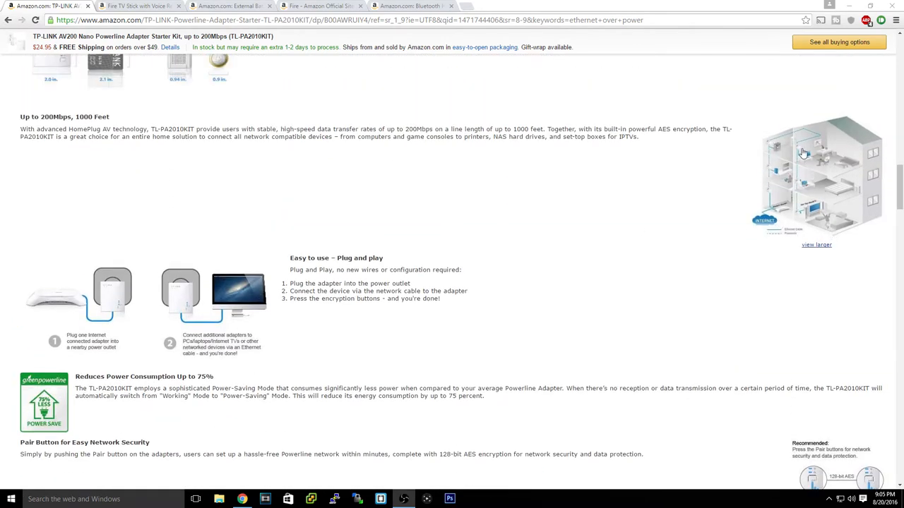
mouse_move(594, 164)
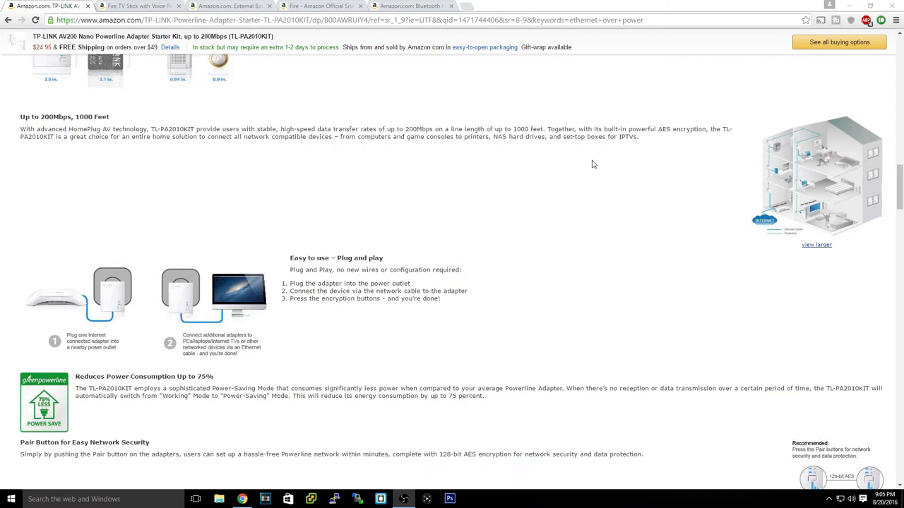
mouse_move(41, 298)
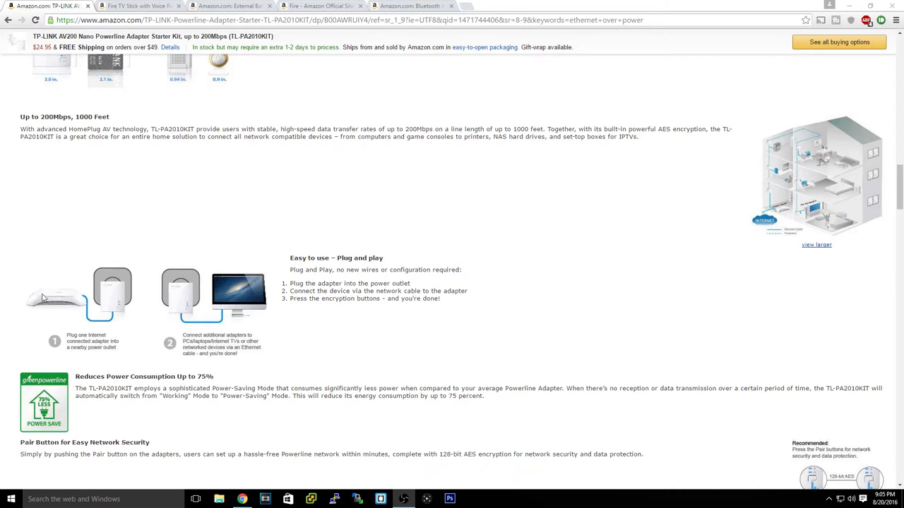
mouse_move(245, 328)
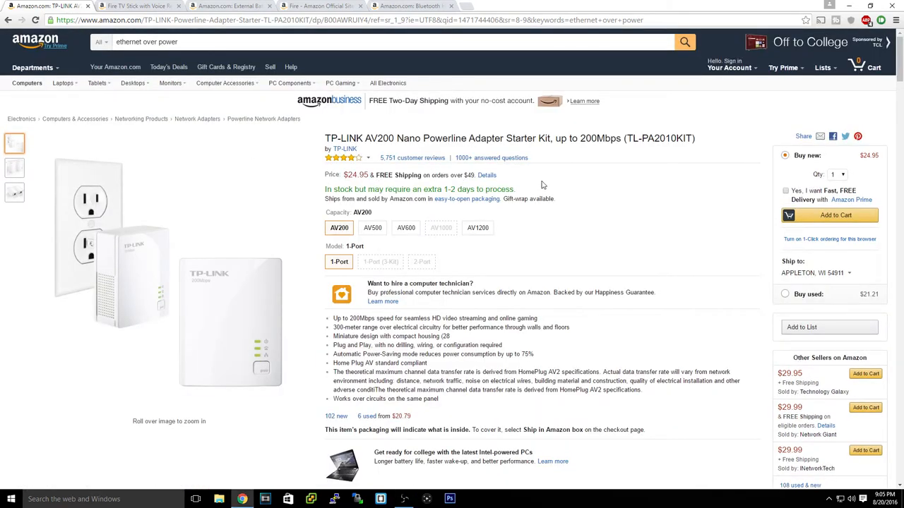
mouse_move(415, 208)
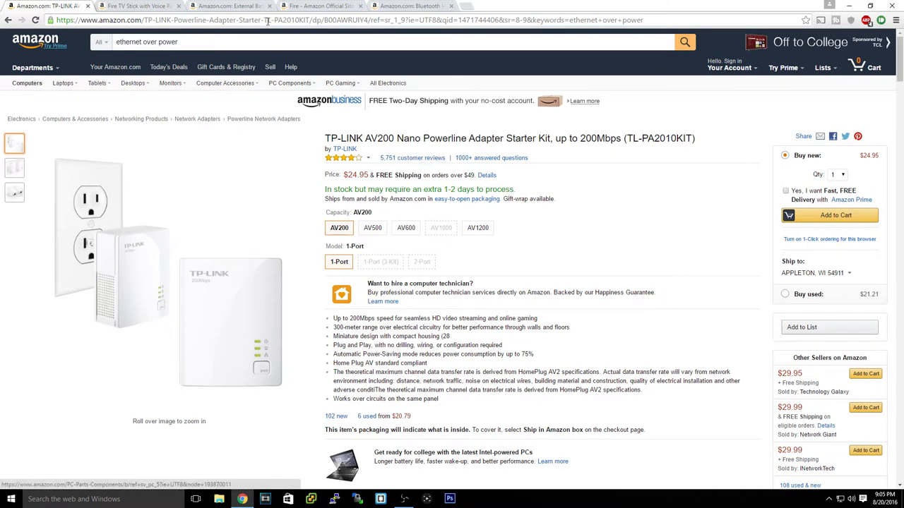
left_click(124, 7)
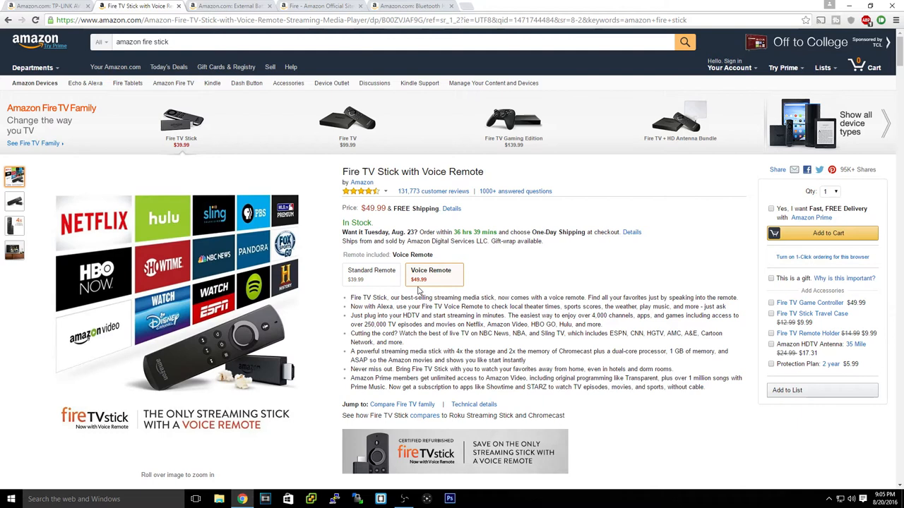
mouse_move(425, 277)
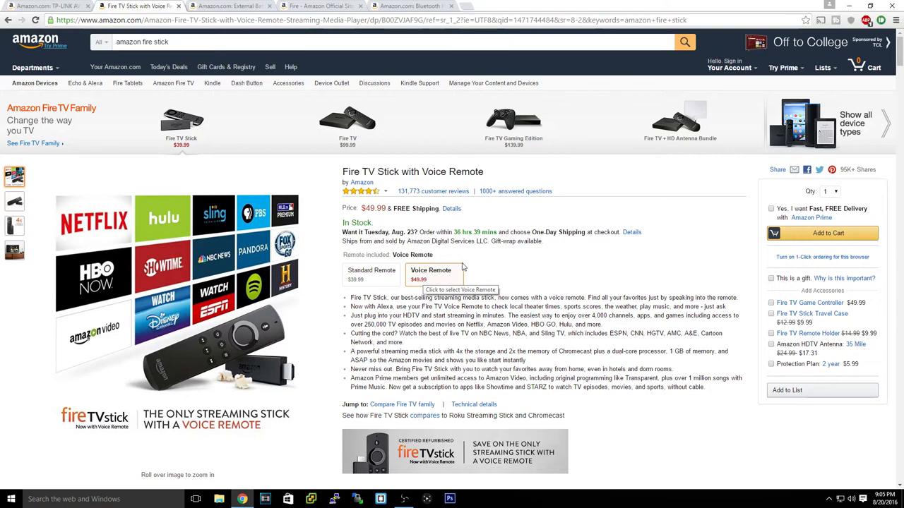
Check the Standard Remote version's price, then return to the $49.99 Voice Remote version
scroll("down", 3)
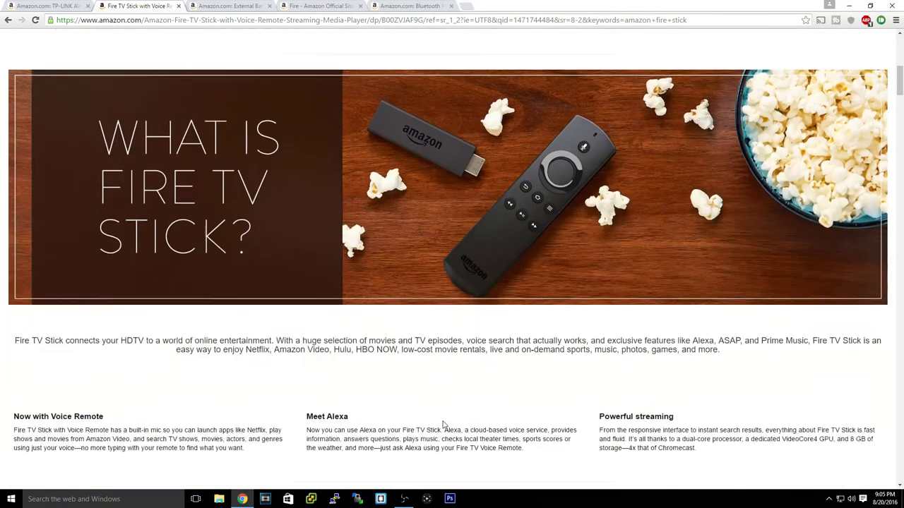
scroll("up", 3)
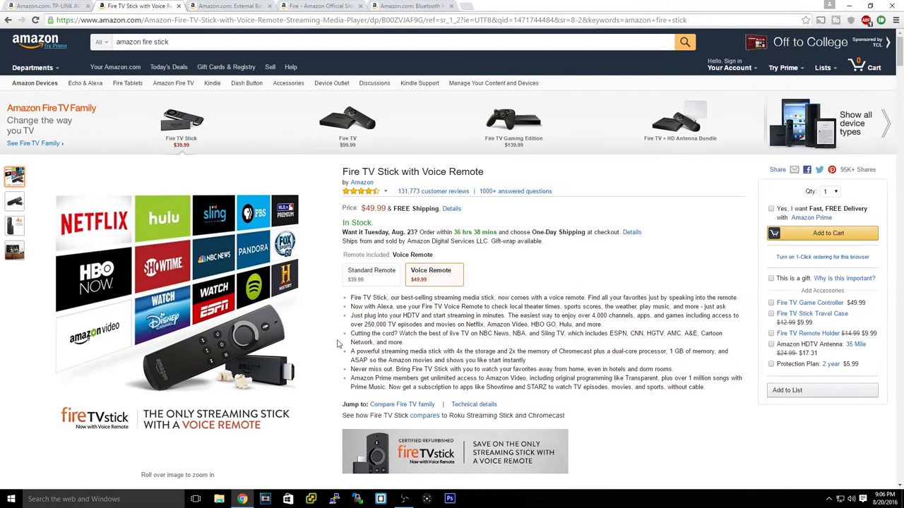
mouse_move(457, 276)
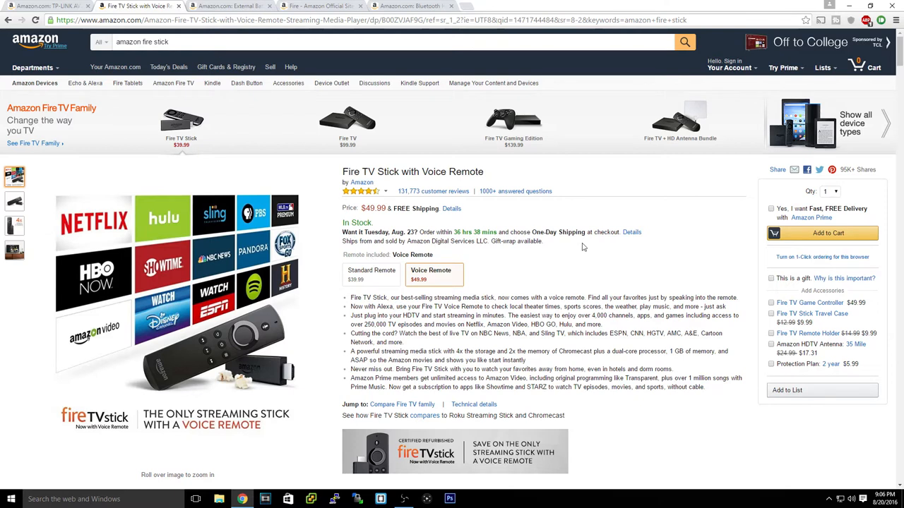
mouse_move(495, 176)
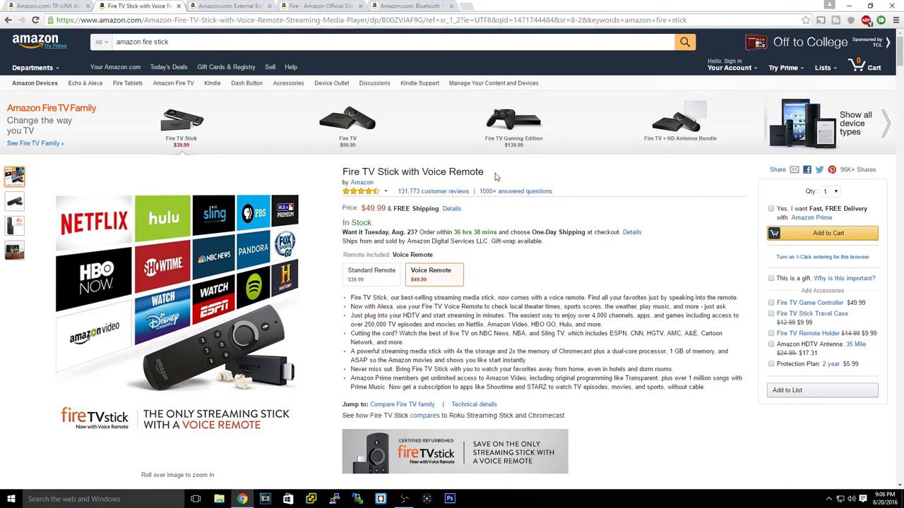
mouse_move(397, 168)
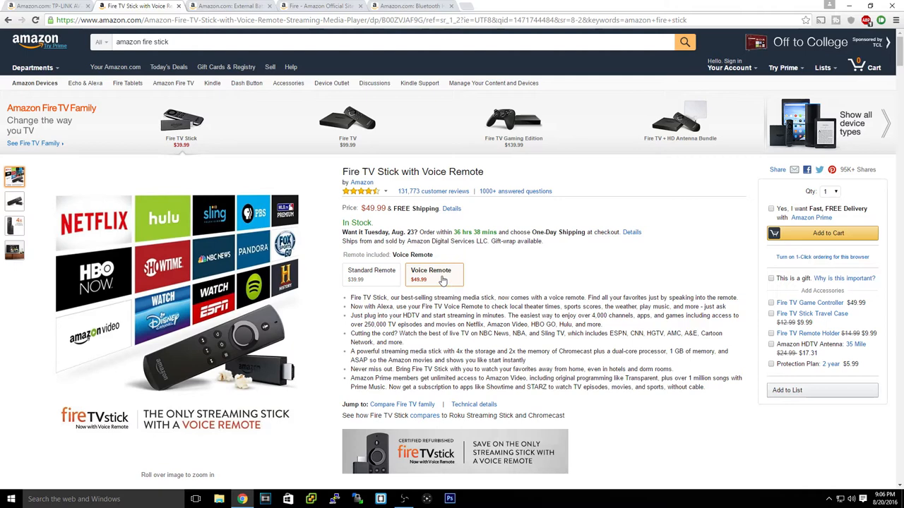
mouse_move(451, 274)
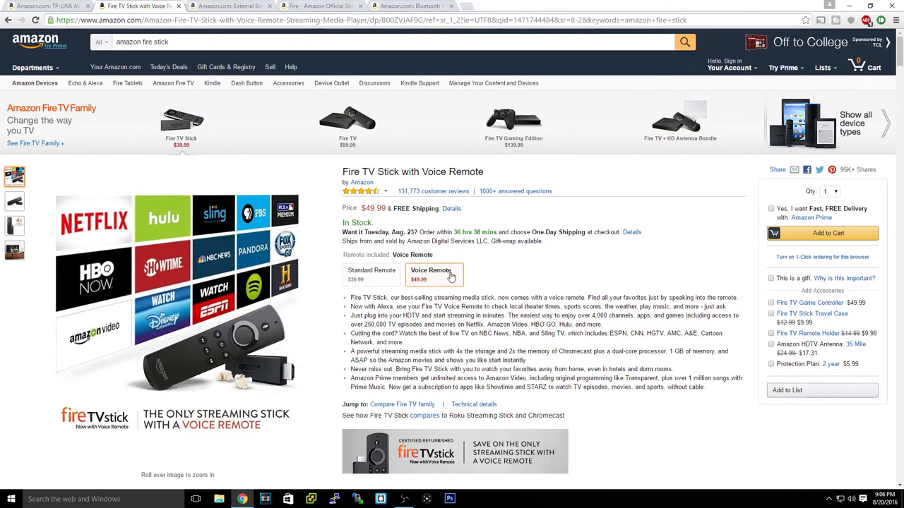
mouse_move(441, 289)
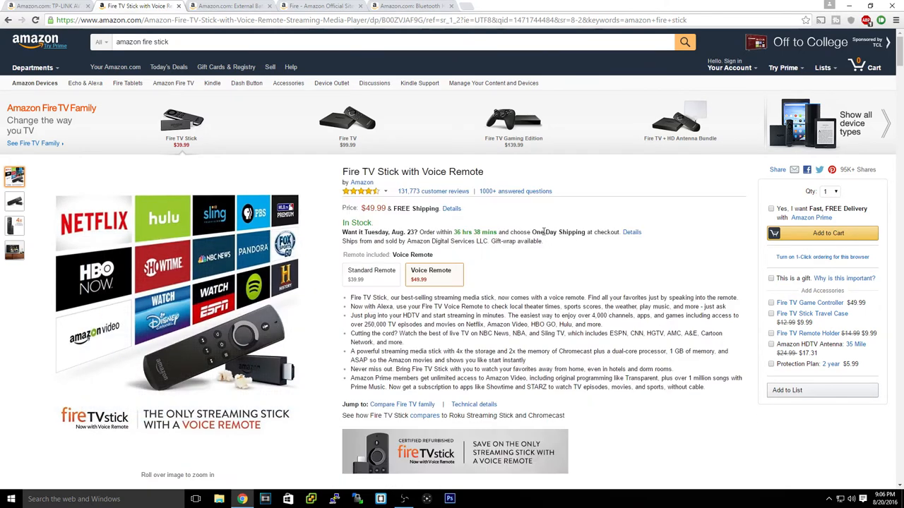
left_click(371, 273)
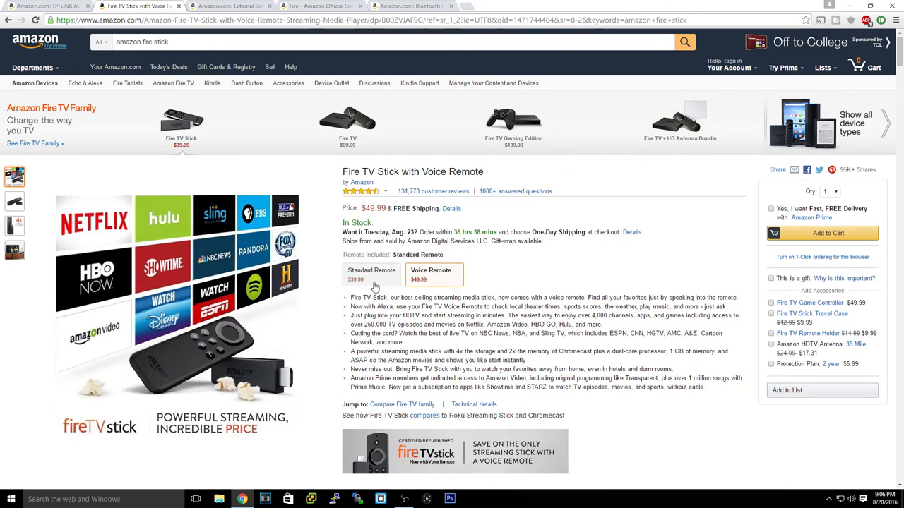
left_click(433, 275)
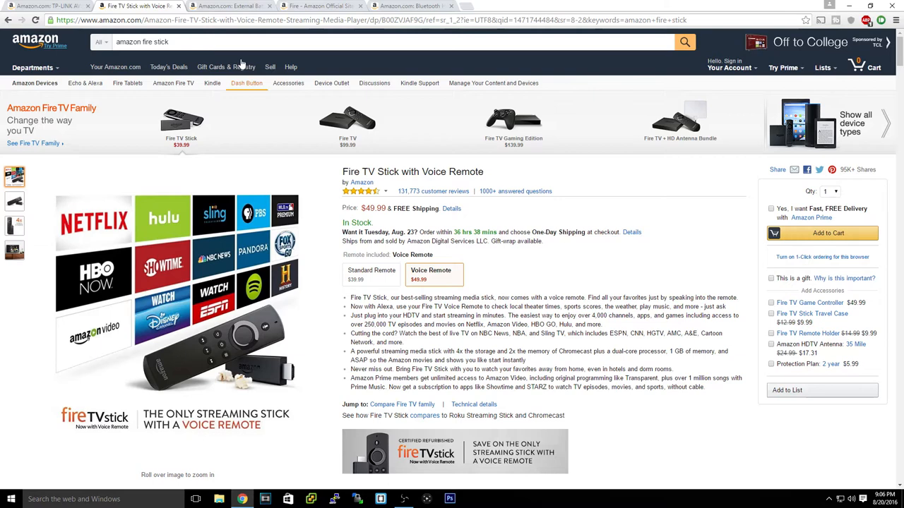
View the $32.99 RAVPower 16750mAh power bank page, then move to the Fire tablet page
left_click(226, 6)
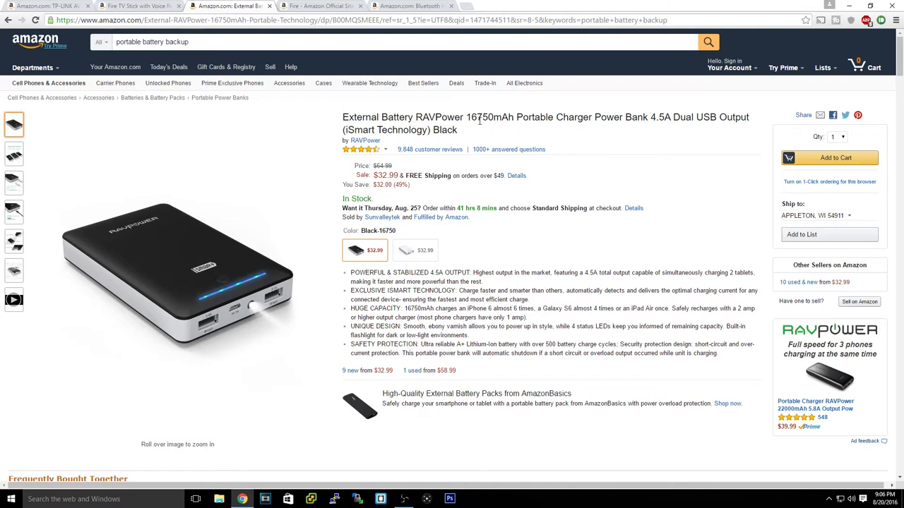
mouse_move(607, 121)
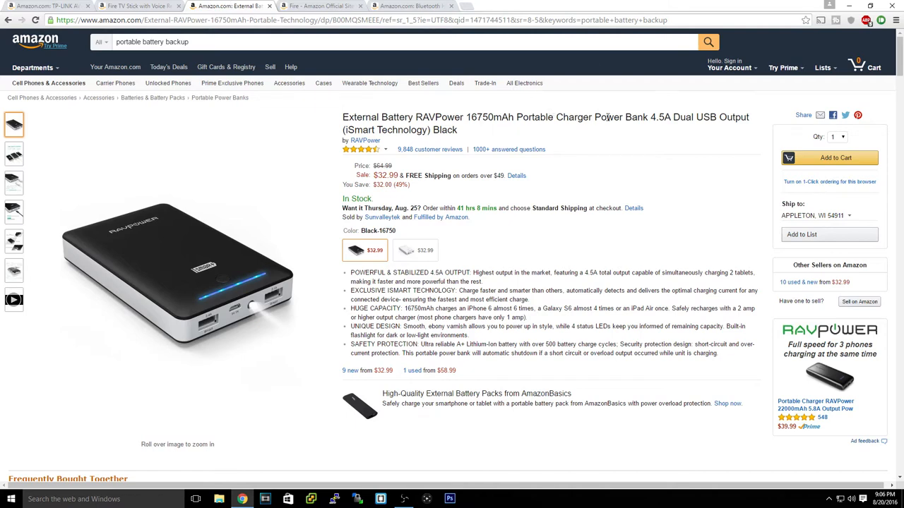
mouse_move(205, 343)
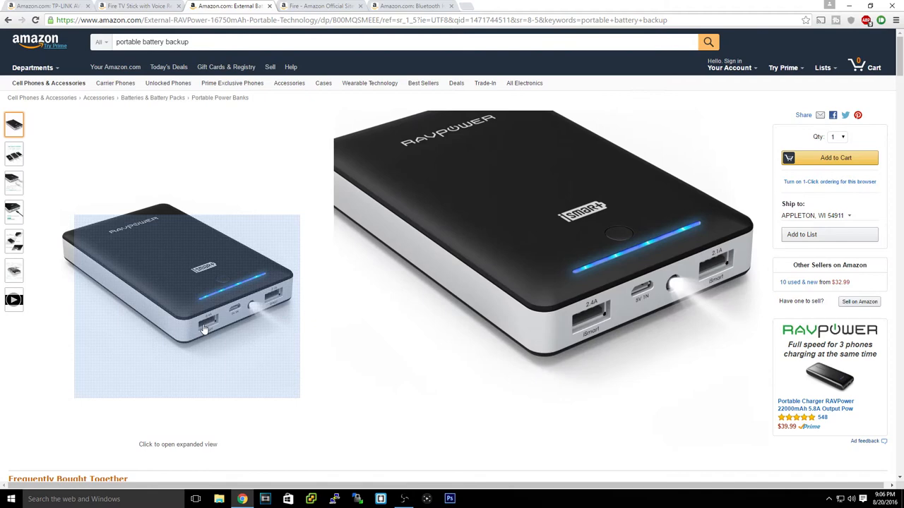
mouse_move(254, 318)
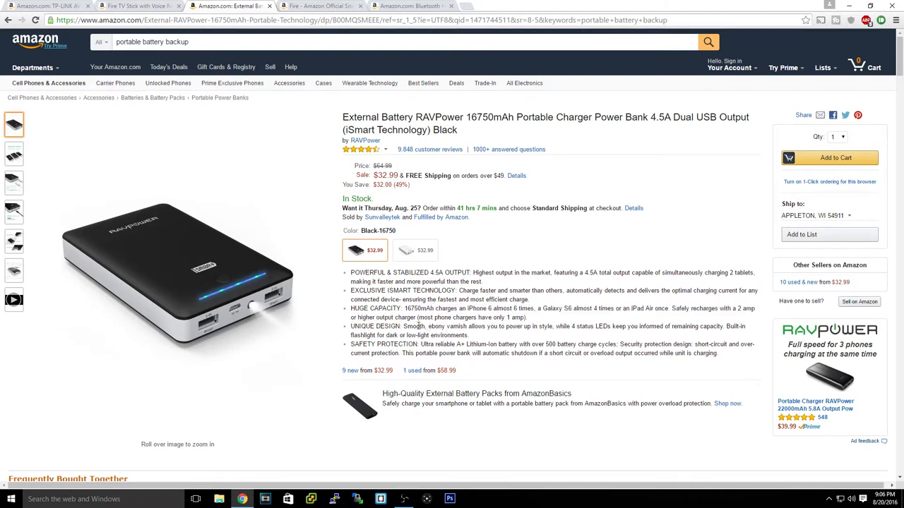
mouse_move(415, 326)
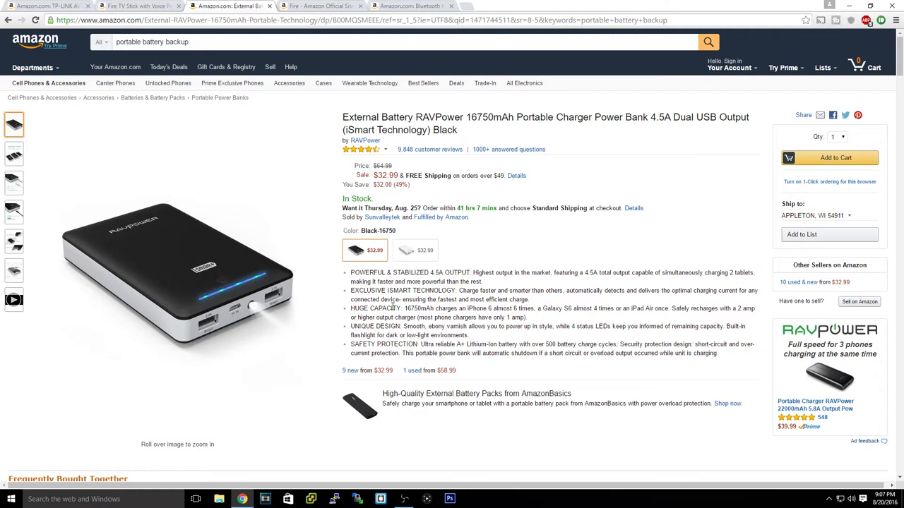
mouse_move(406, 300)
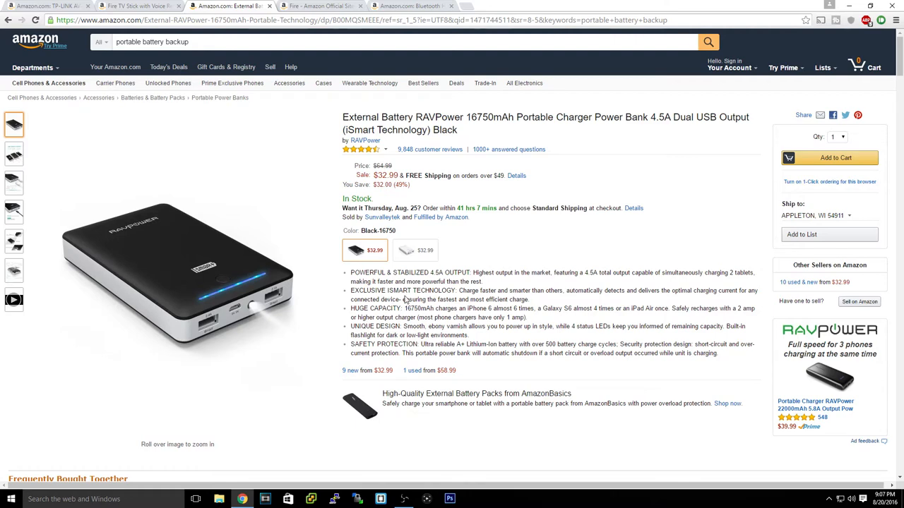
mouse_move(220, 97)
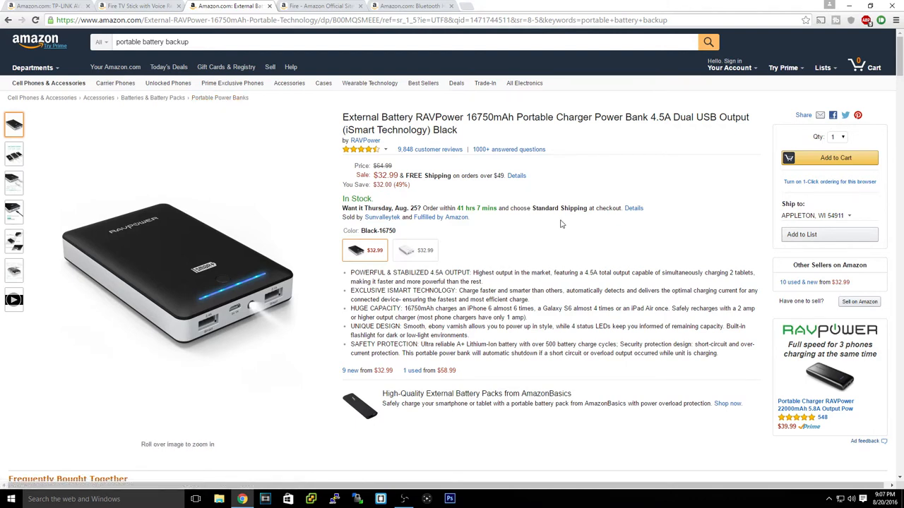
mouse_move(555, 224)
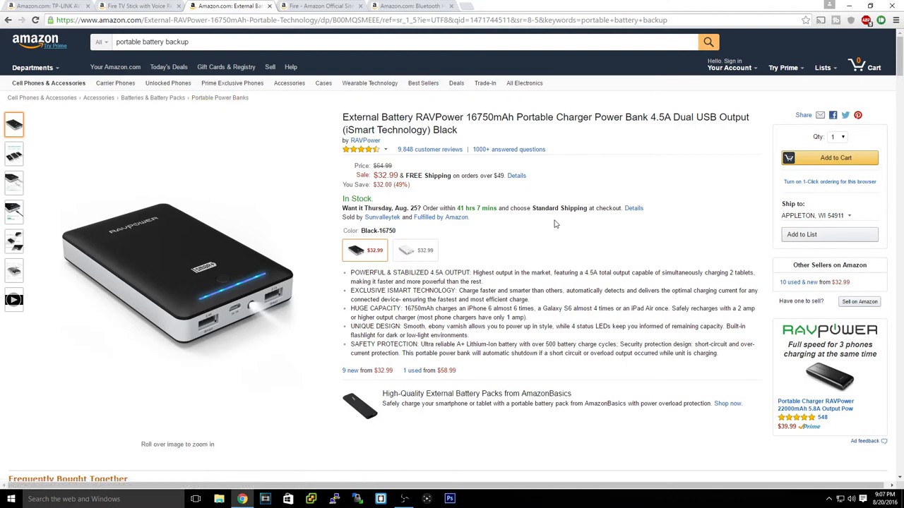
double_click(515, 314)
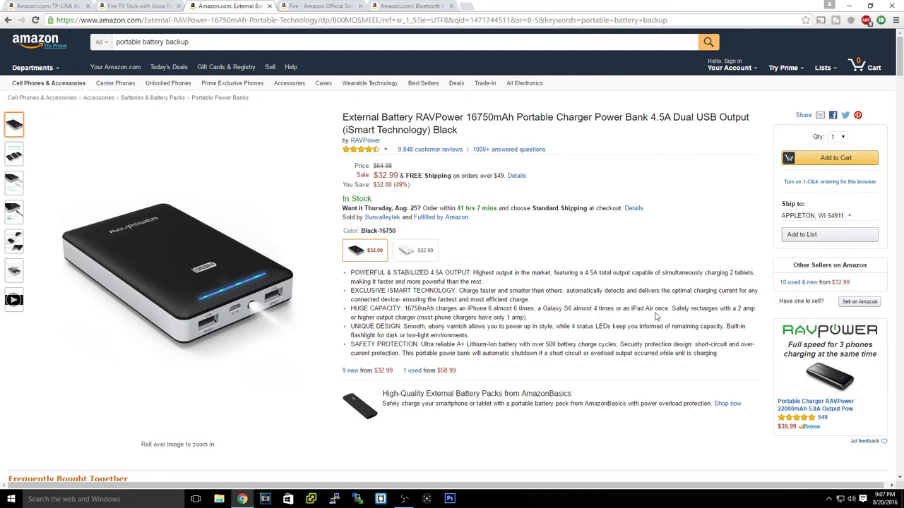
mouse_move(358, 238)
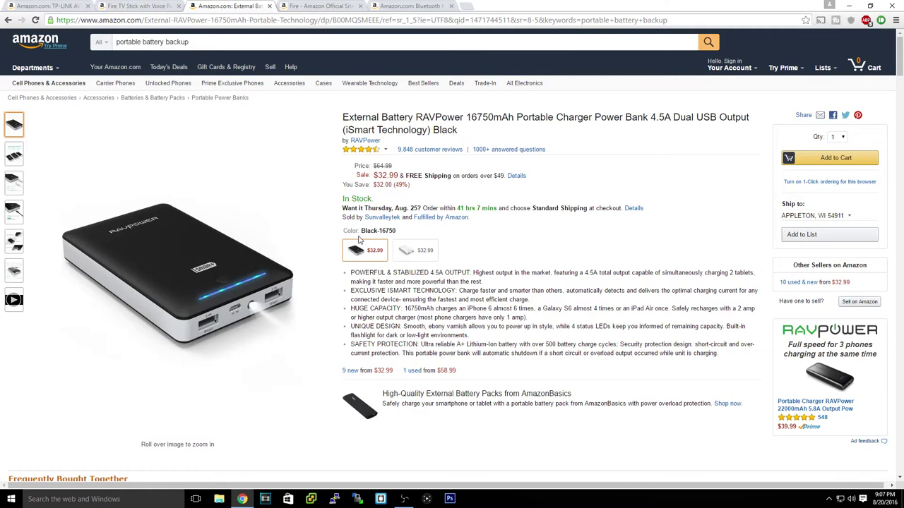
mouse_move(206, 328)
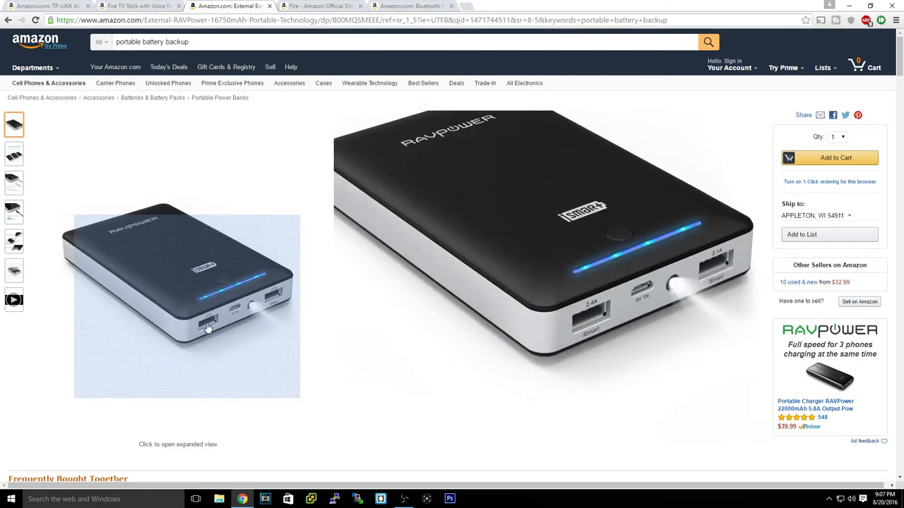
mouse_move(226, 332)
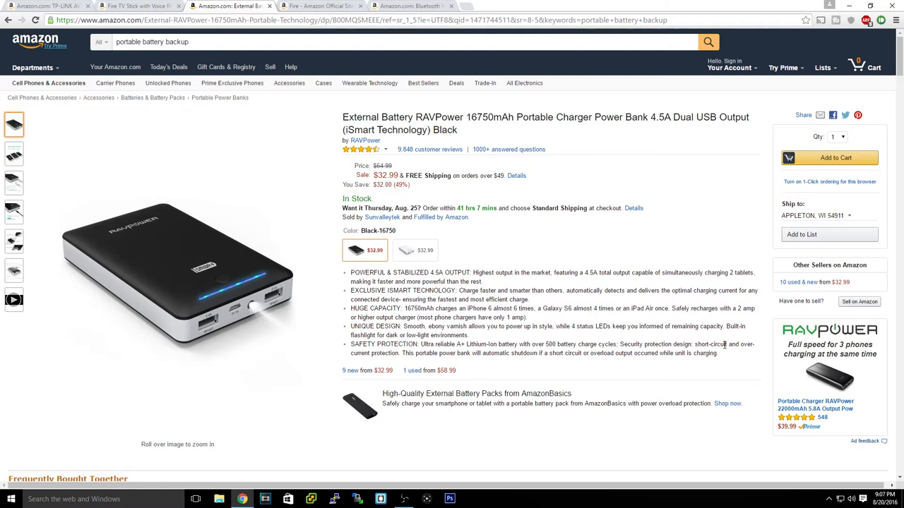
mouse_move(722, 344)
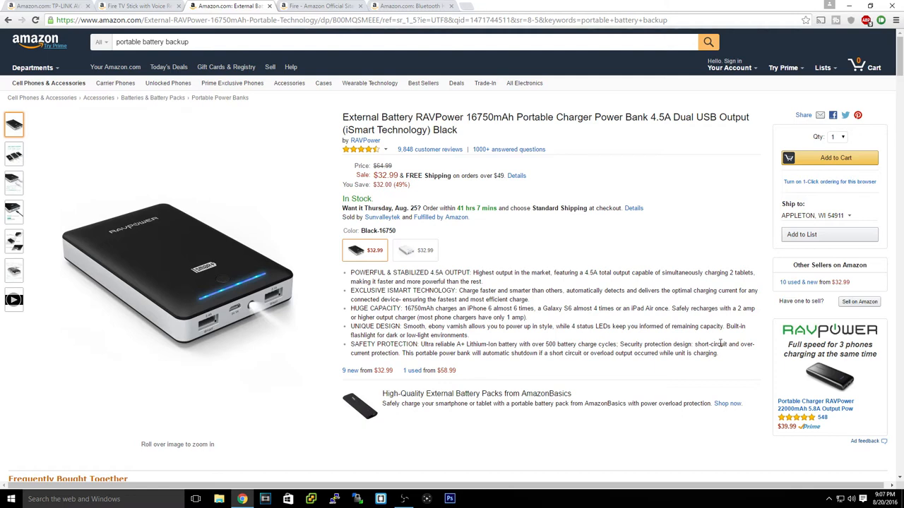
mouse_move(371, 153)
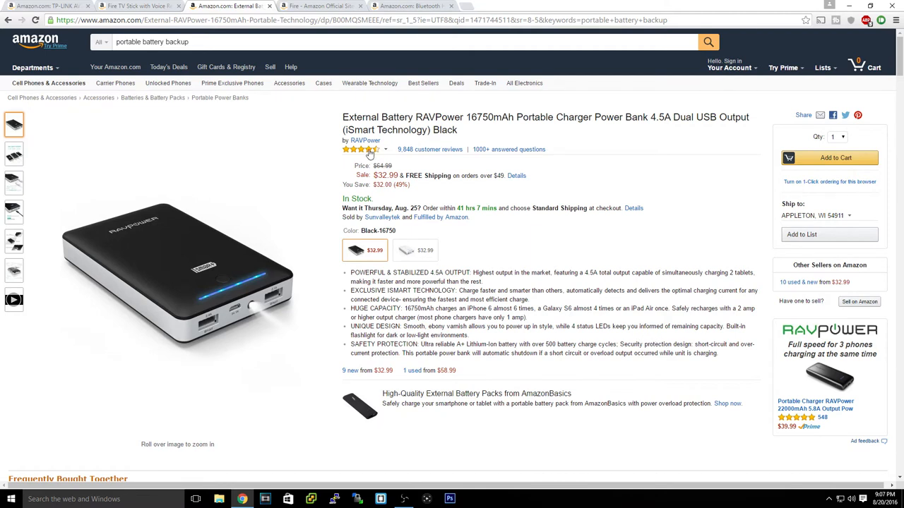
mouse_move(355, 149)
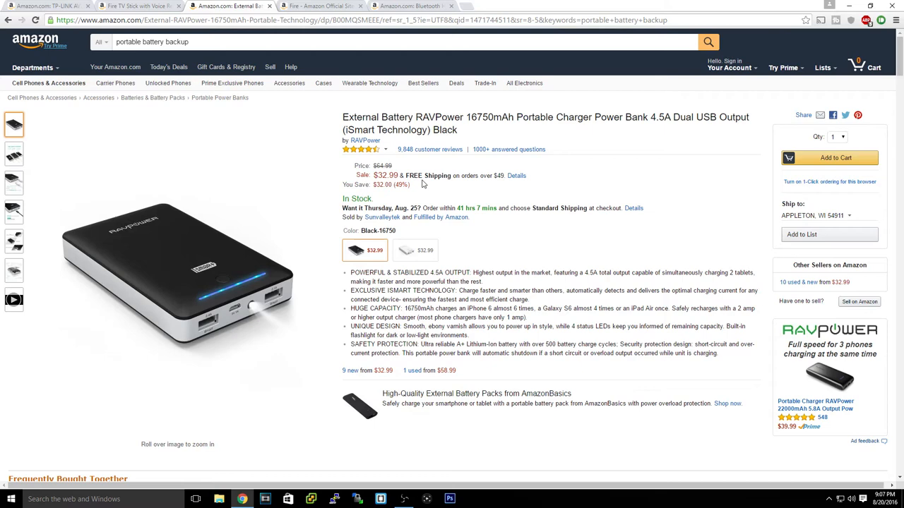
left_click(329, 5)
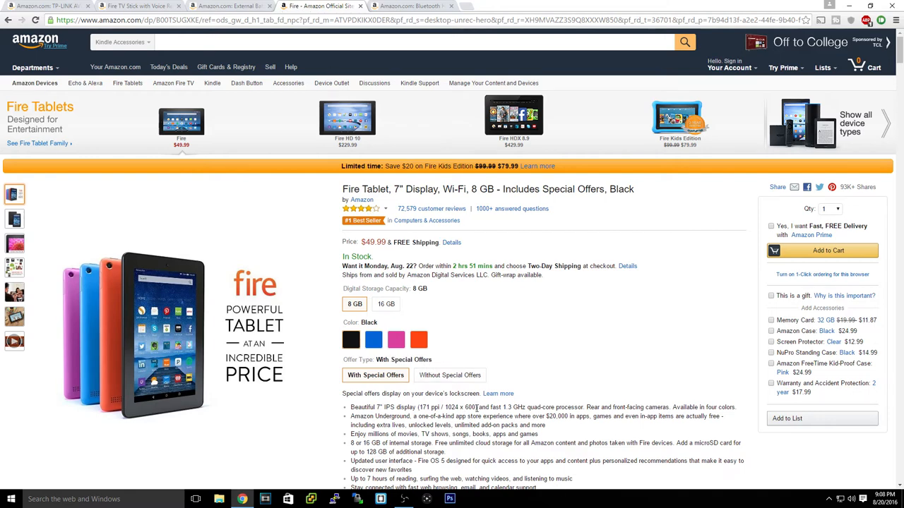
Browse the $49.99 Fire 7-inch tablet page, then move to the TaoTronics earbuds page
scroll("down", 3)
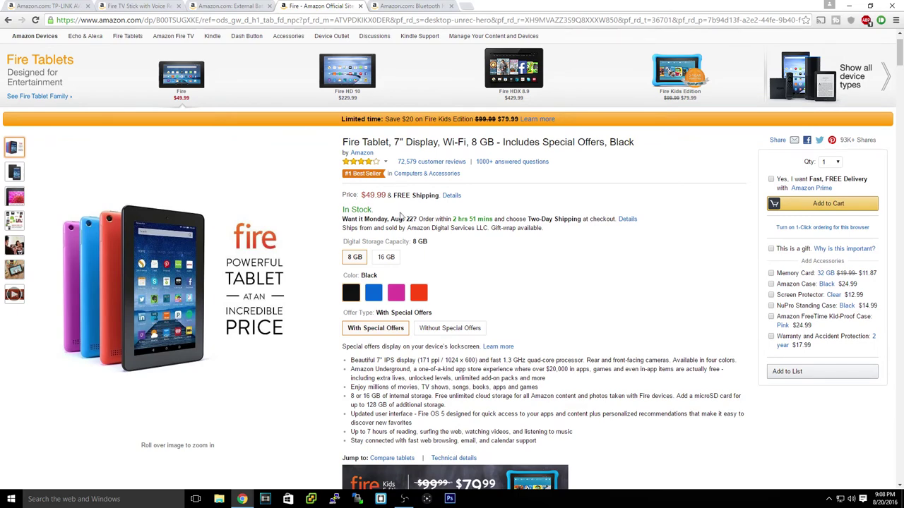
scroll("down", 3)
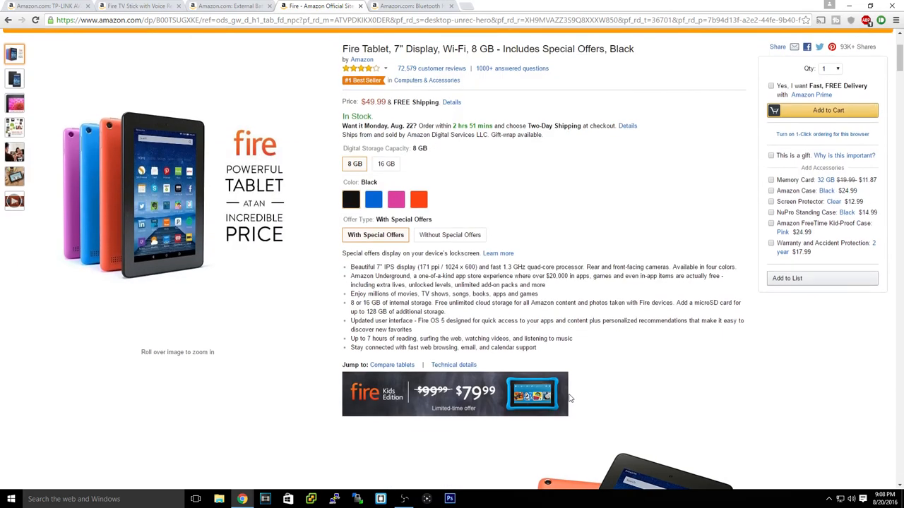
scroll("down", 3)
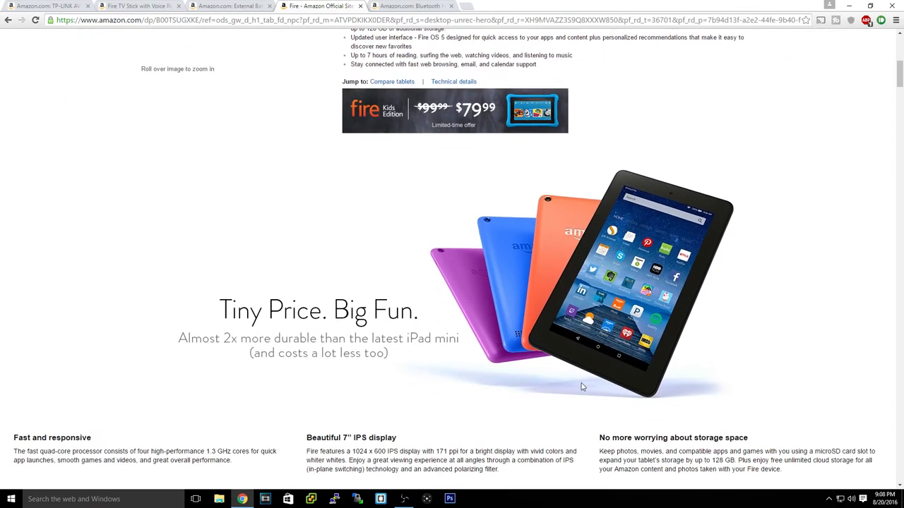
scroll("down", 3)
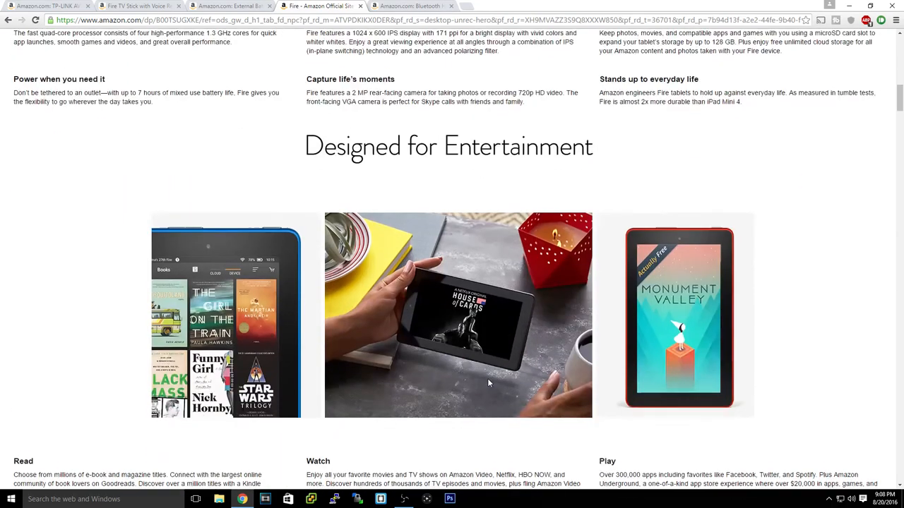
scroll("down", 3)
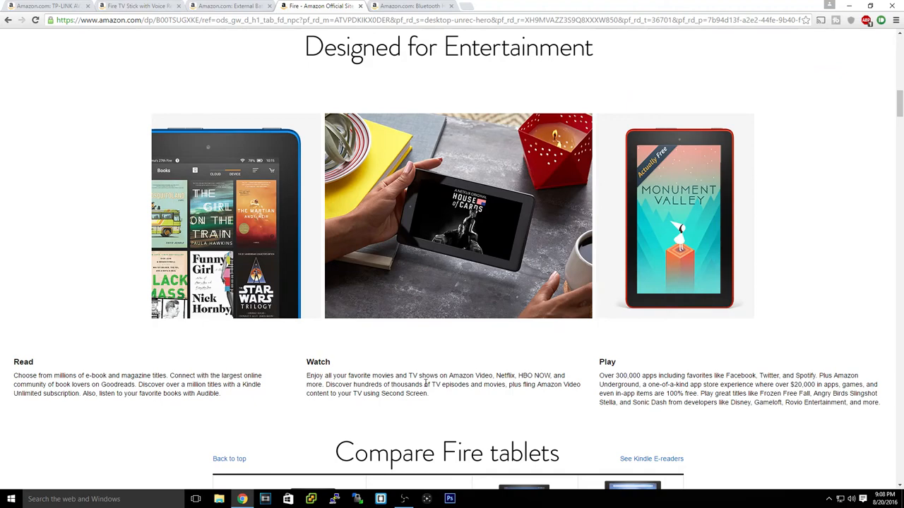
scroll("up", 3)
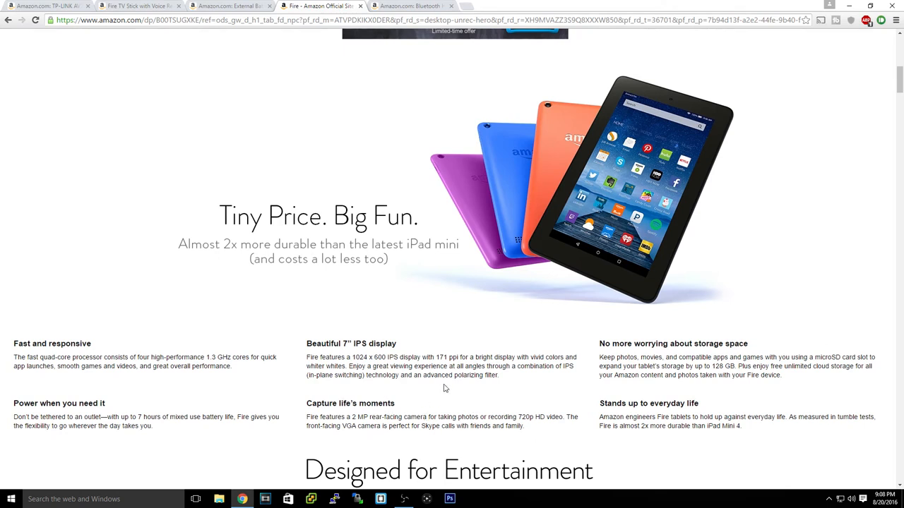
mouse_move(425, 418)
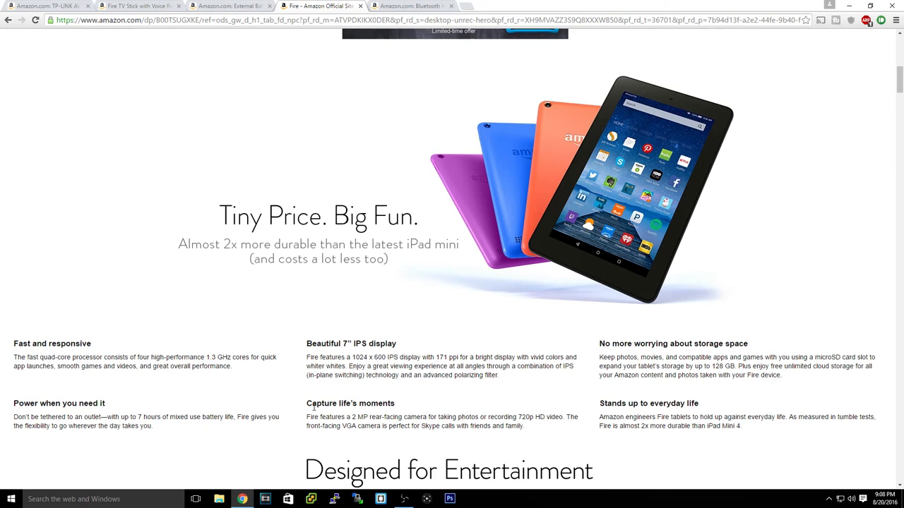
mouse_move(618, 415)
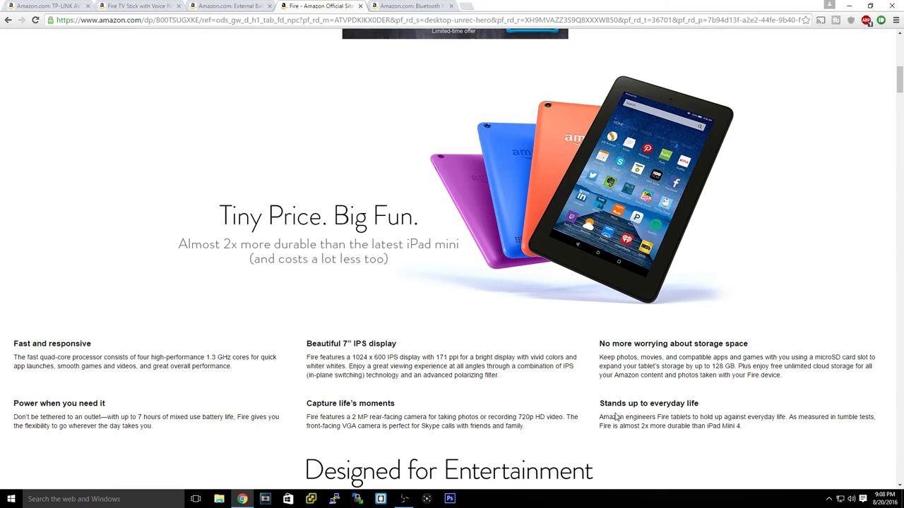
scroll("up", 3)
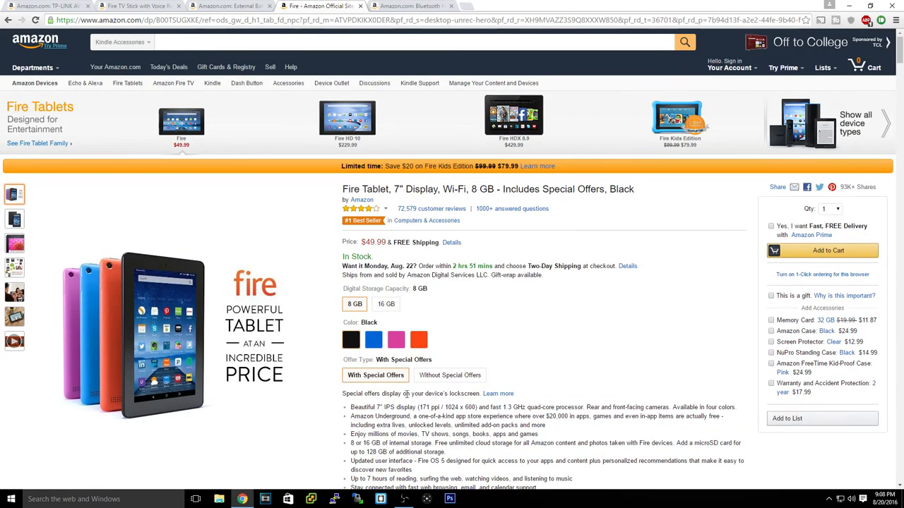
mouse_move(315, 265)
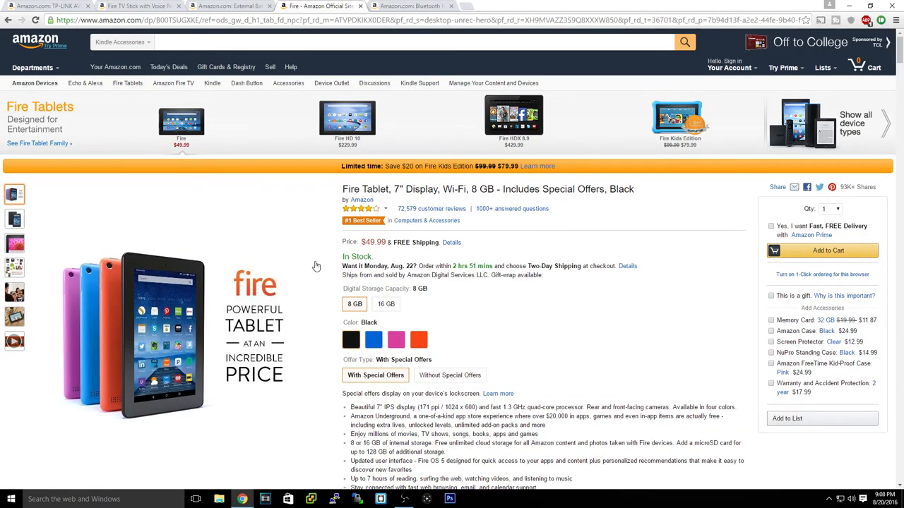
mouse_move(304, 262)
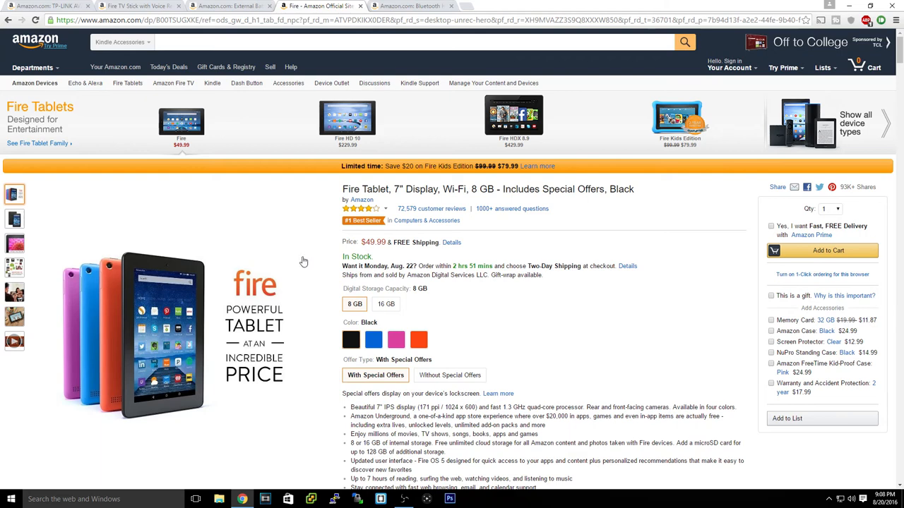
mouse_move(680, 276)
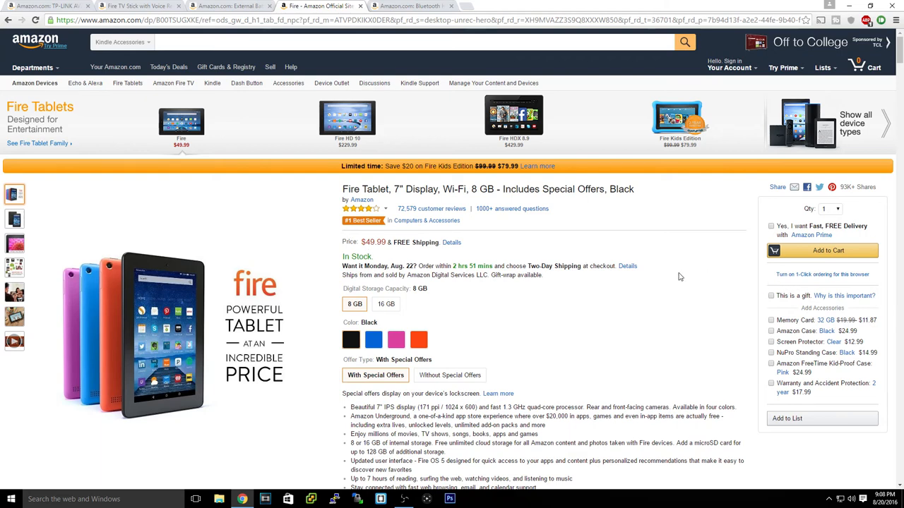
left_click(419, 6)
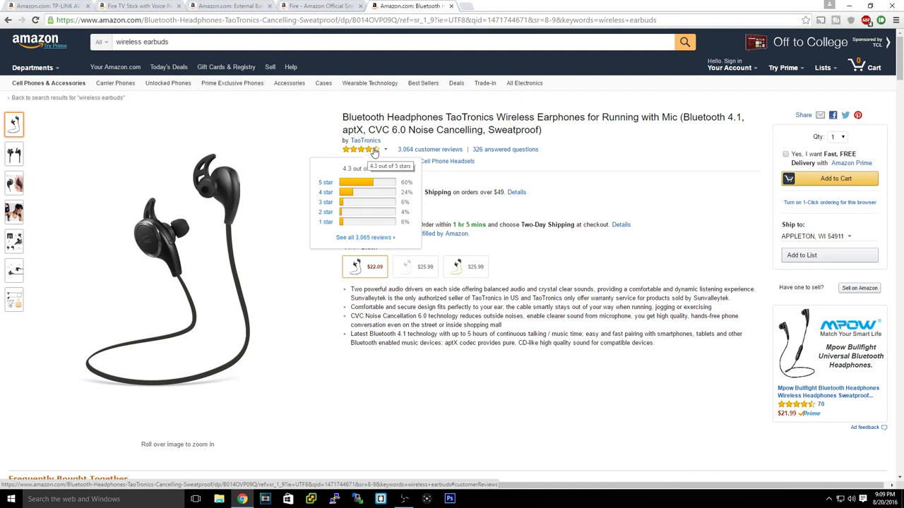
mouse_move(621, 195)
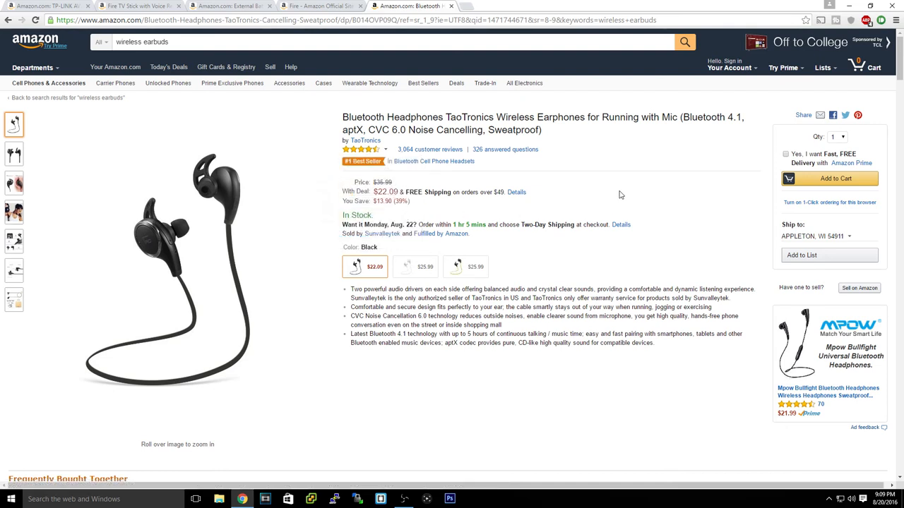
mouse_move(389, 193)
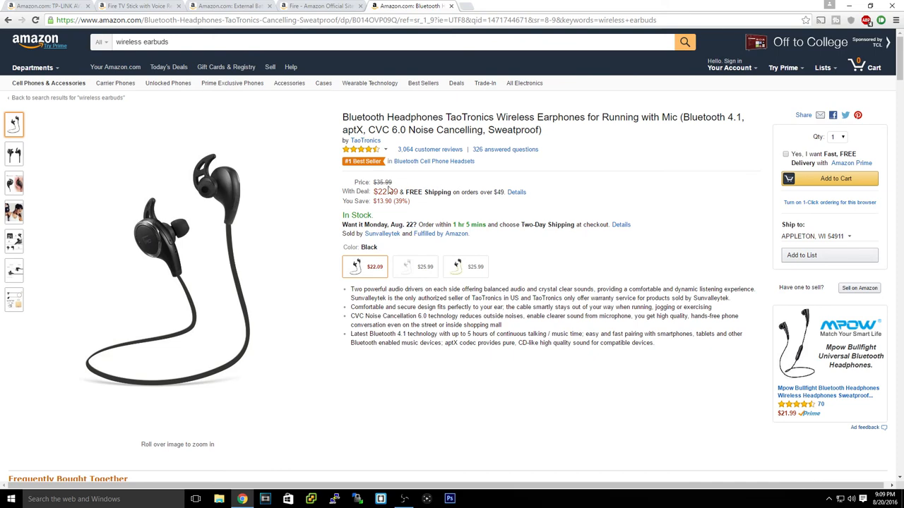
mouse_move(506, 151)
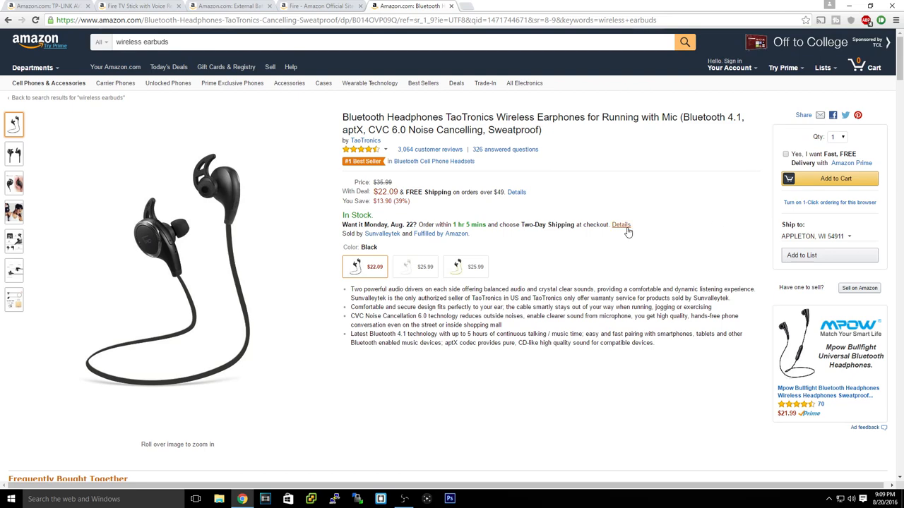
mouse_move(191, 384)
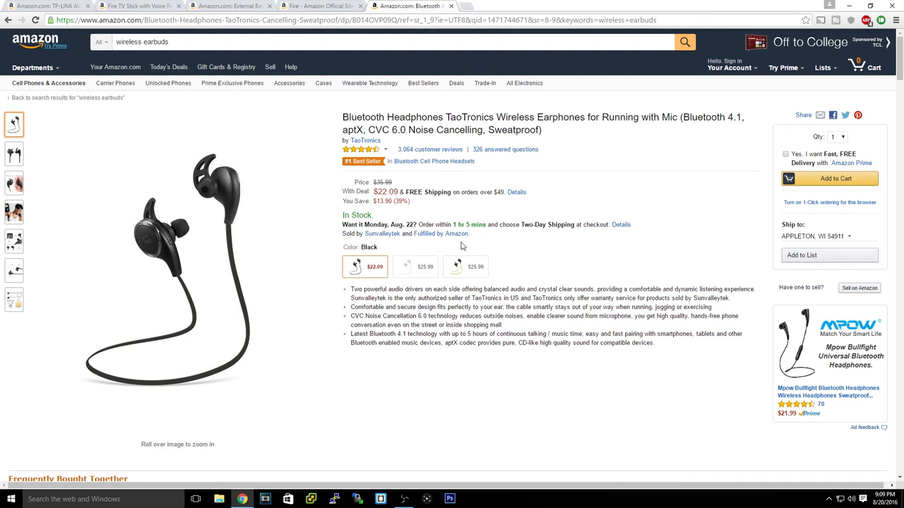
mouse_move(441, 237)
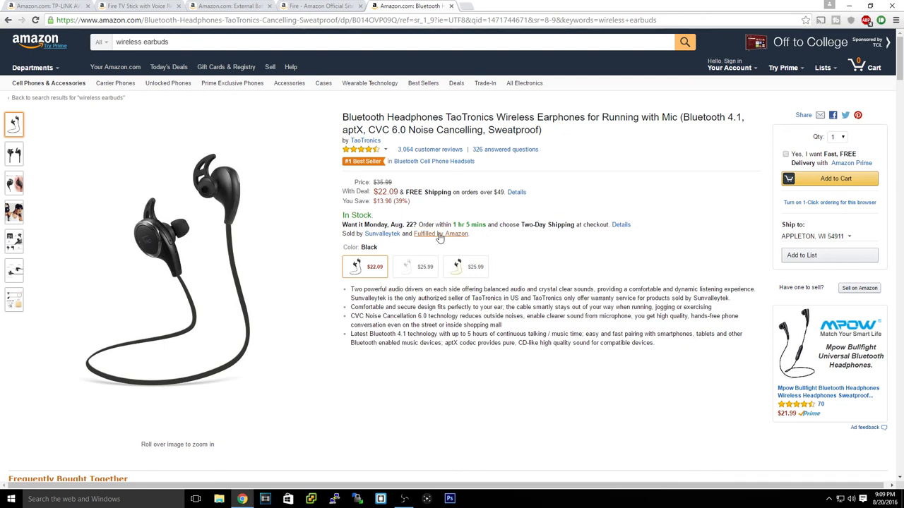